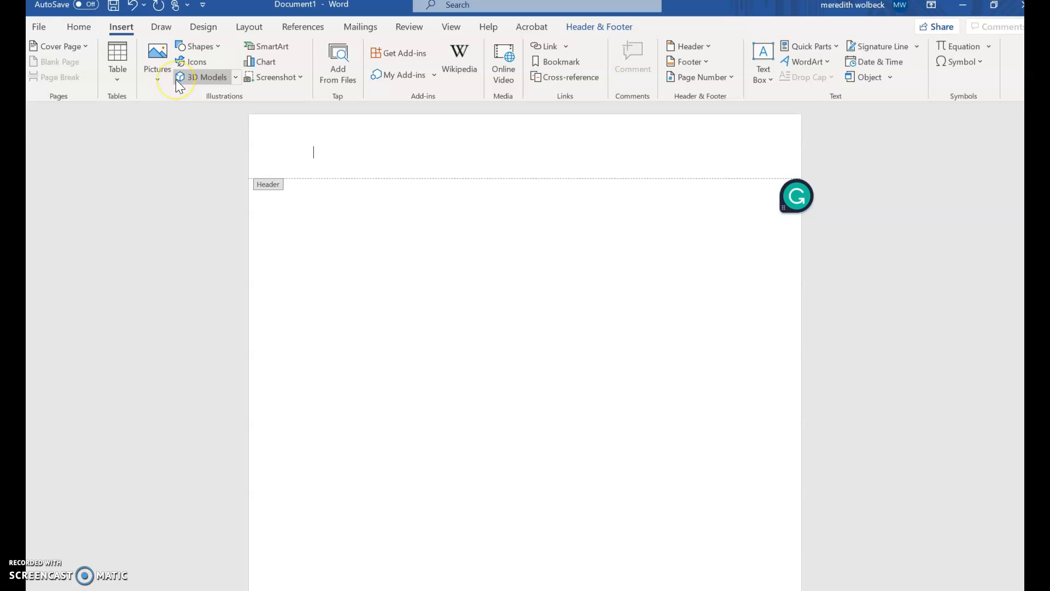
pyautogui.moveTo(207, 76)
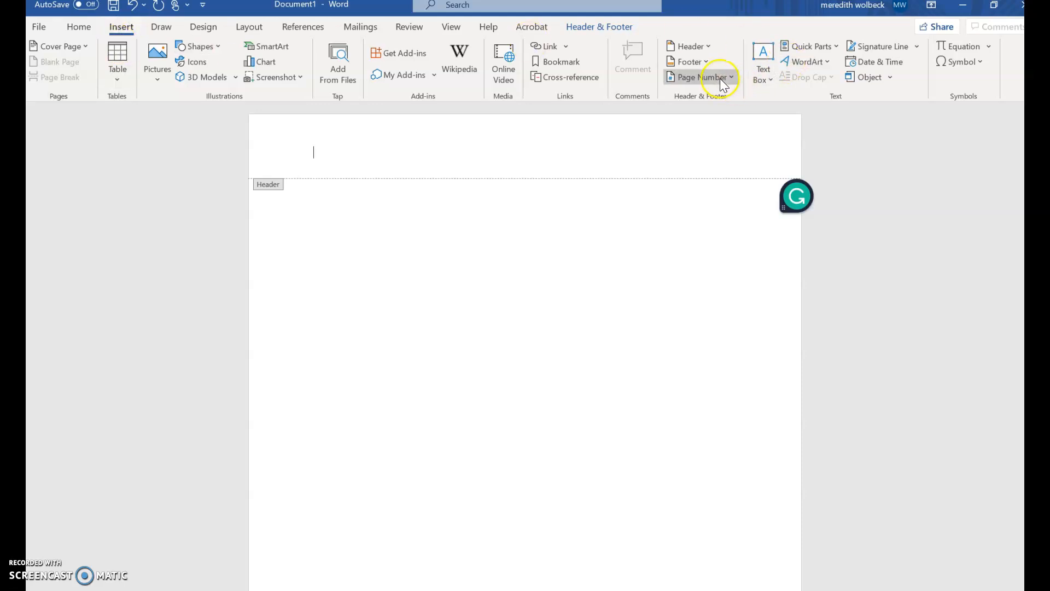
# Insert a Plain Number 3 page number at the top right of the header
pyautogui.click(699, 76)
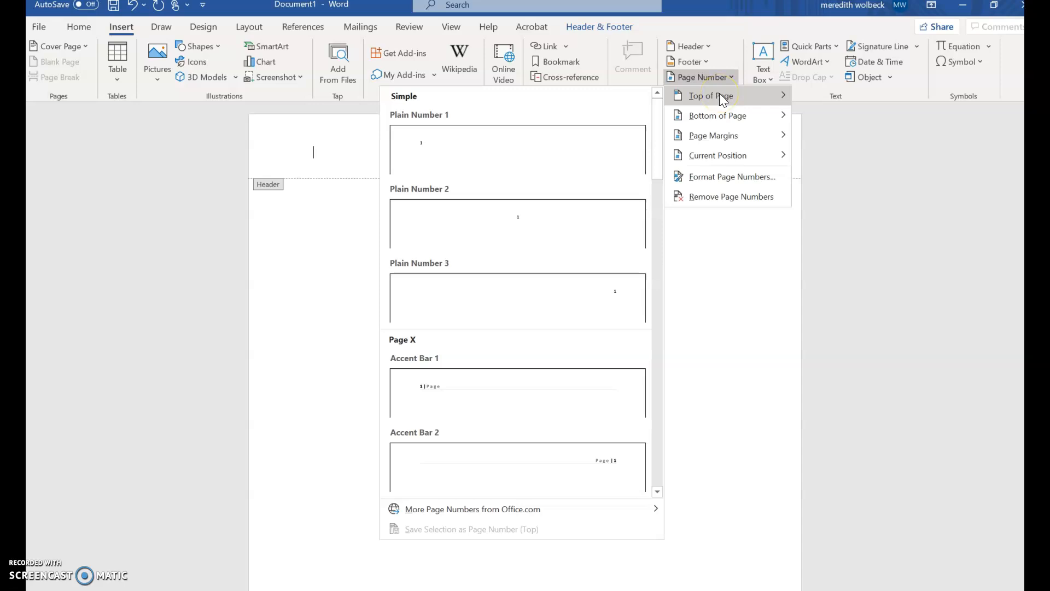
pyautogui.moveTo(586, 204)
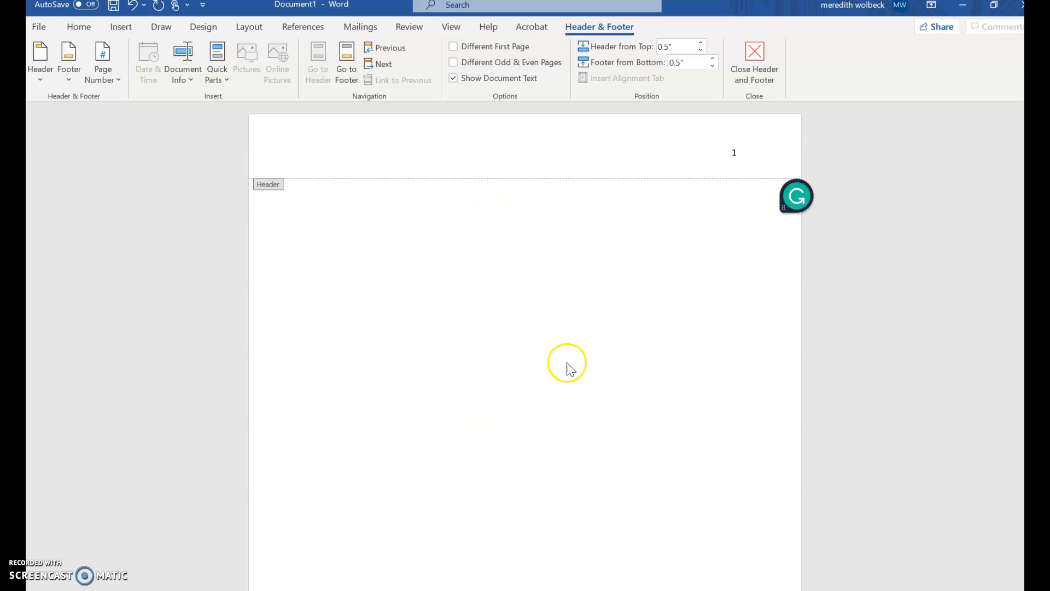
# Close the header and footer, keeping the right-aligned page number 1
pyautogui.click(754, 63)
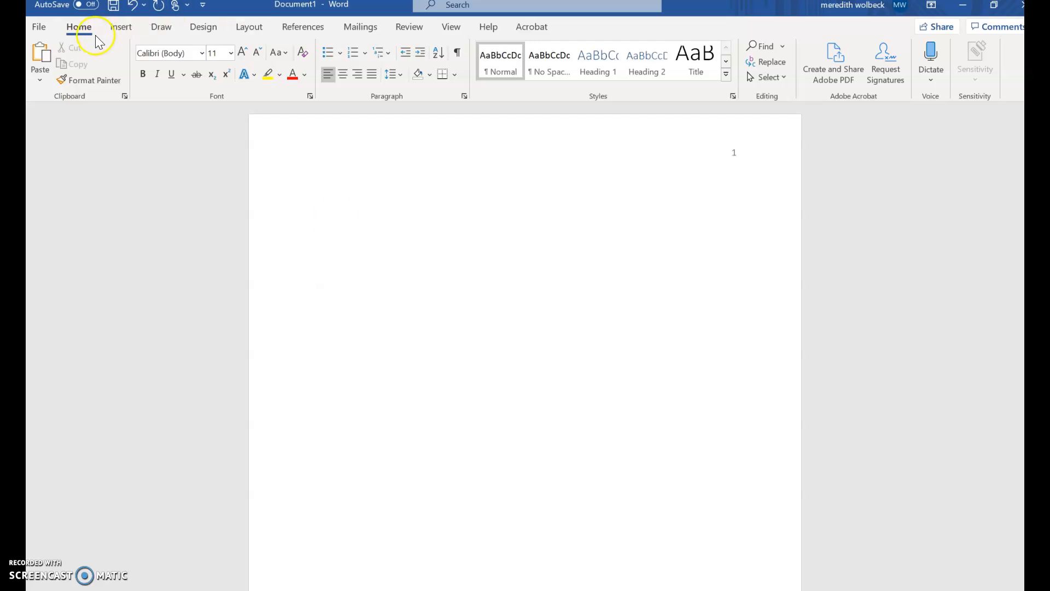
pyautogui.moveTo(91, 32)
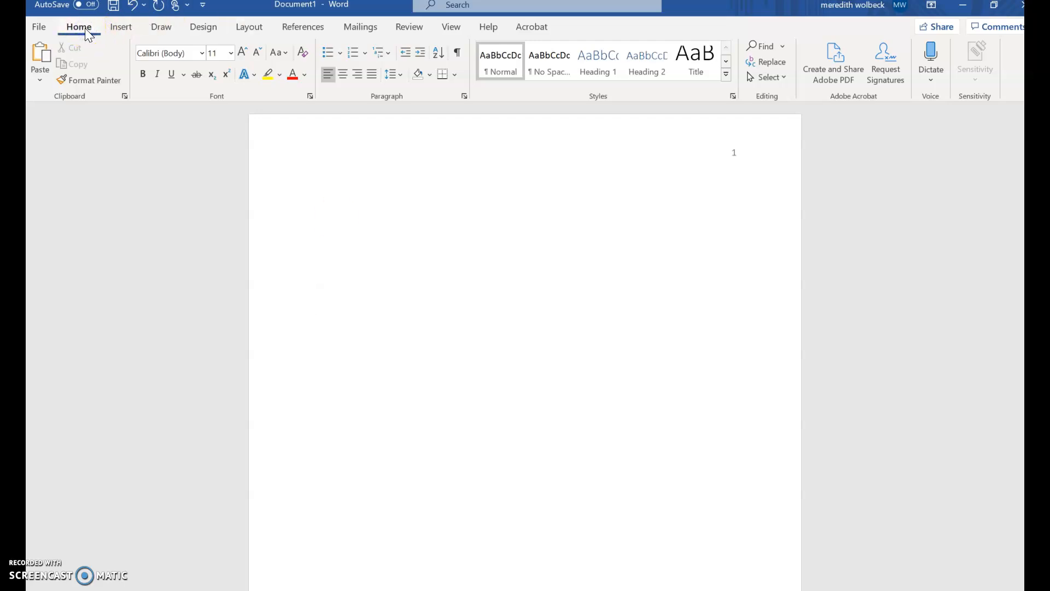
# Enter the centered bold title 'Title of the Paper', then turn bold off for later lines
pyautogui.click(342, 75)
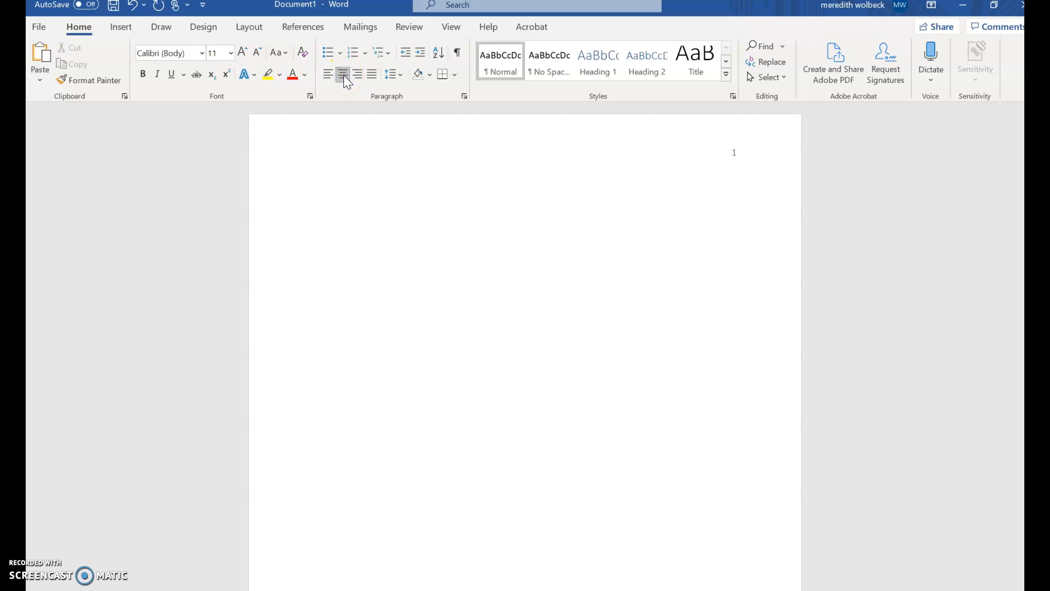
pyautogui.click(525, 307)
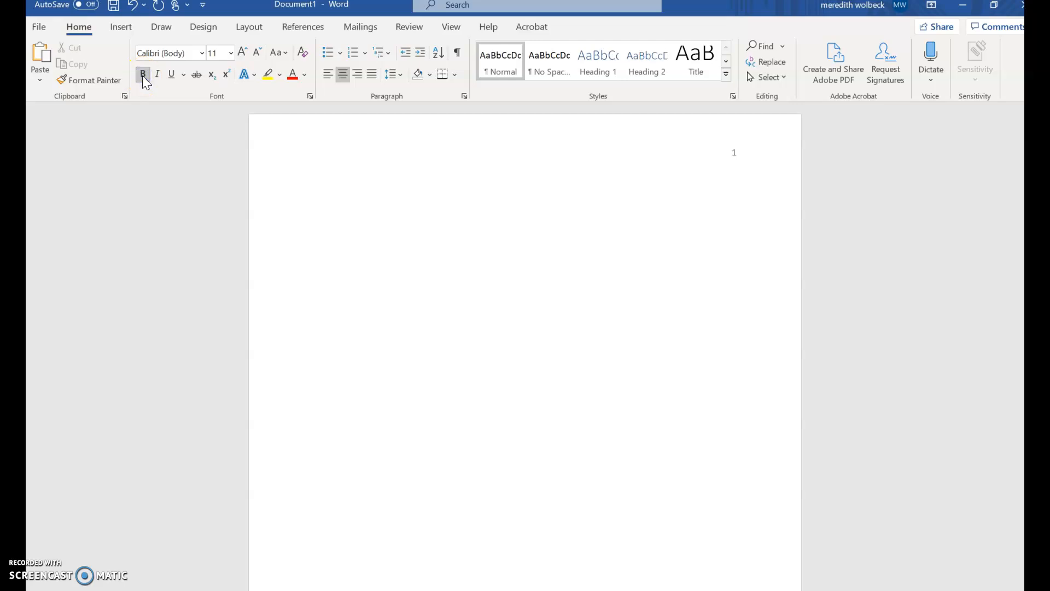
pyautogui.write('Ti')
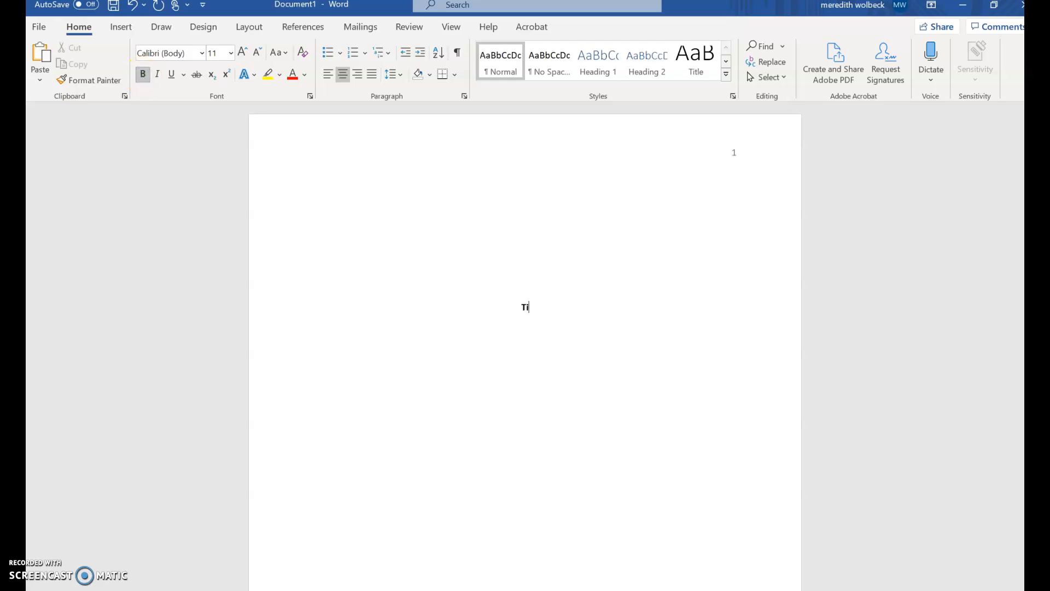
pyautogui.write('Title of the Paper')
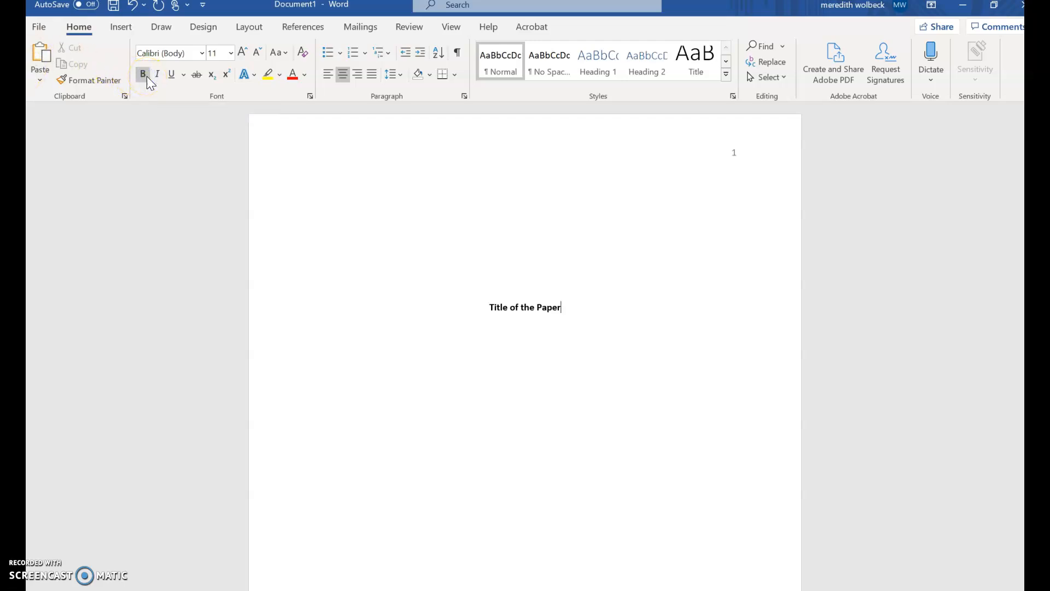
pyautogui.click(142, 74)
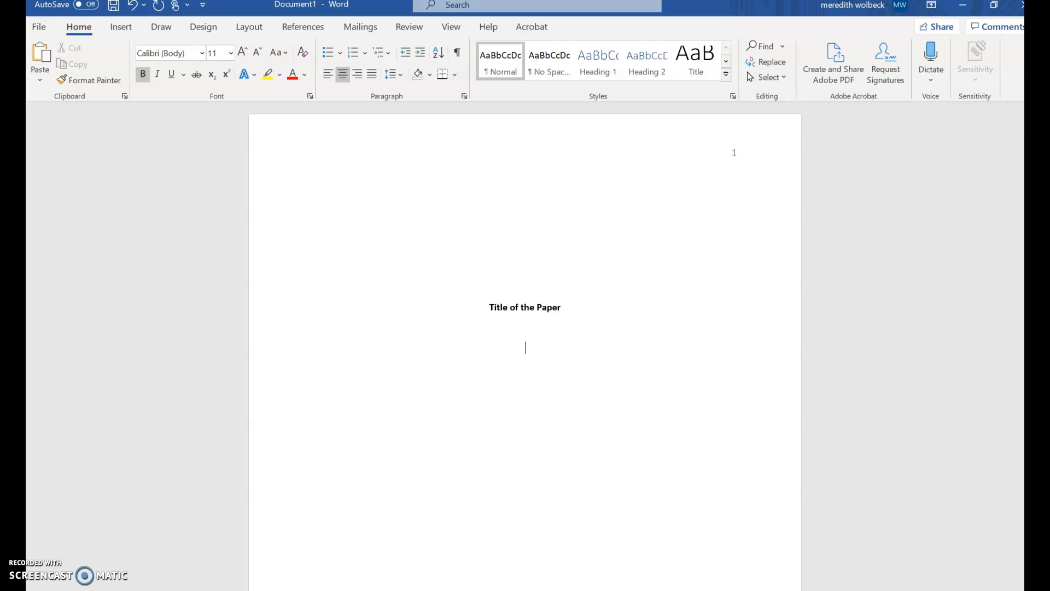
# Add centered lines for the author name, Bryant & Stratton College, COMM104: Learning Communities, and the February date
pyautogui.write('Meredith Wolbeck')
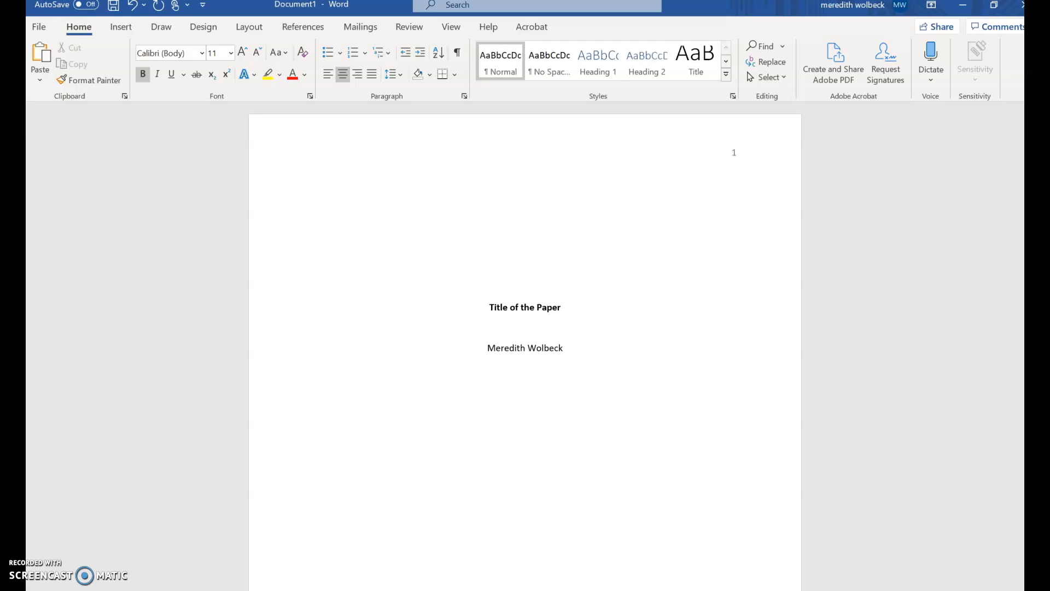
pyautogui.write('B')
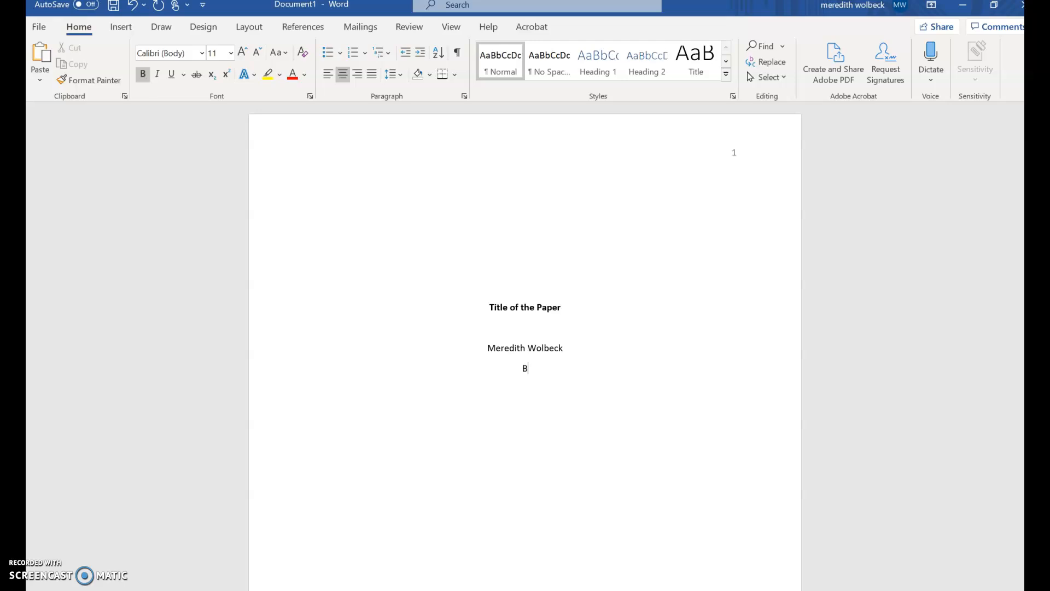
pyautogui.write('ryant')
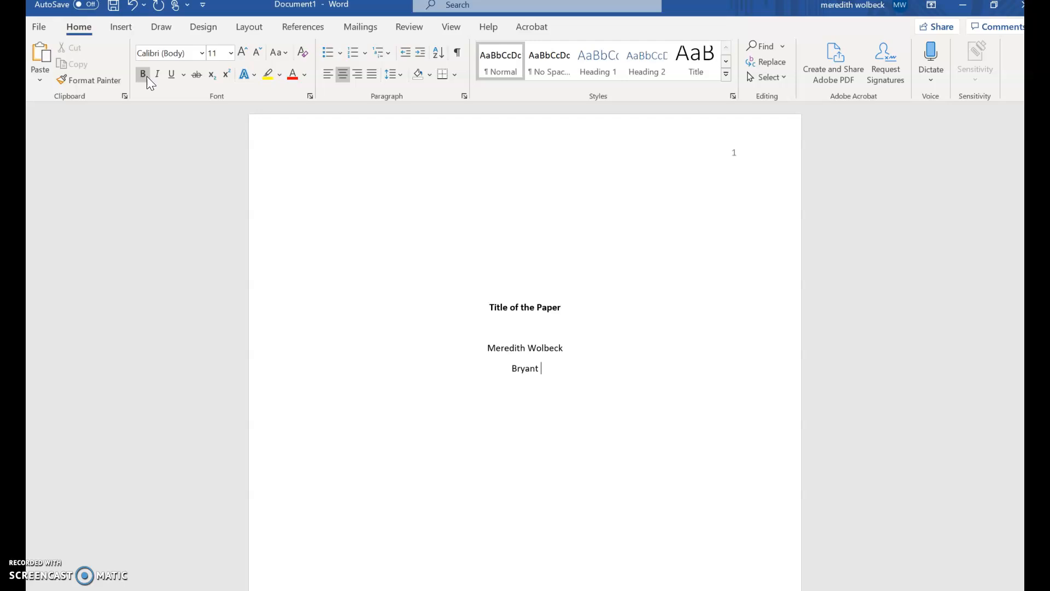
pyautogui.write('& Stratton College')
pyautogui.write('COMM')
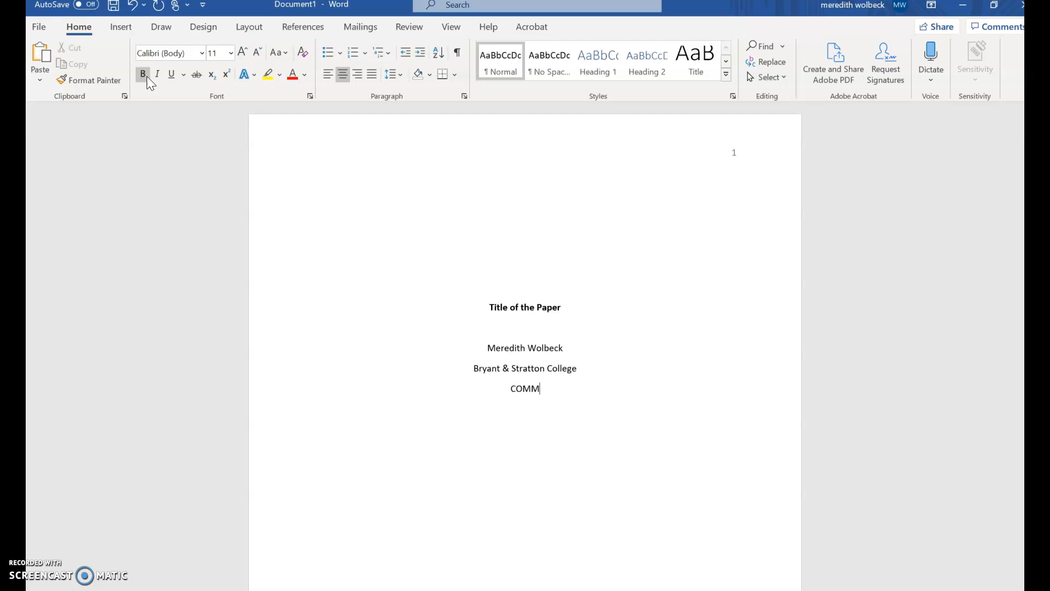
pyautogui.write('104: Learning C')
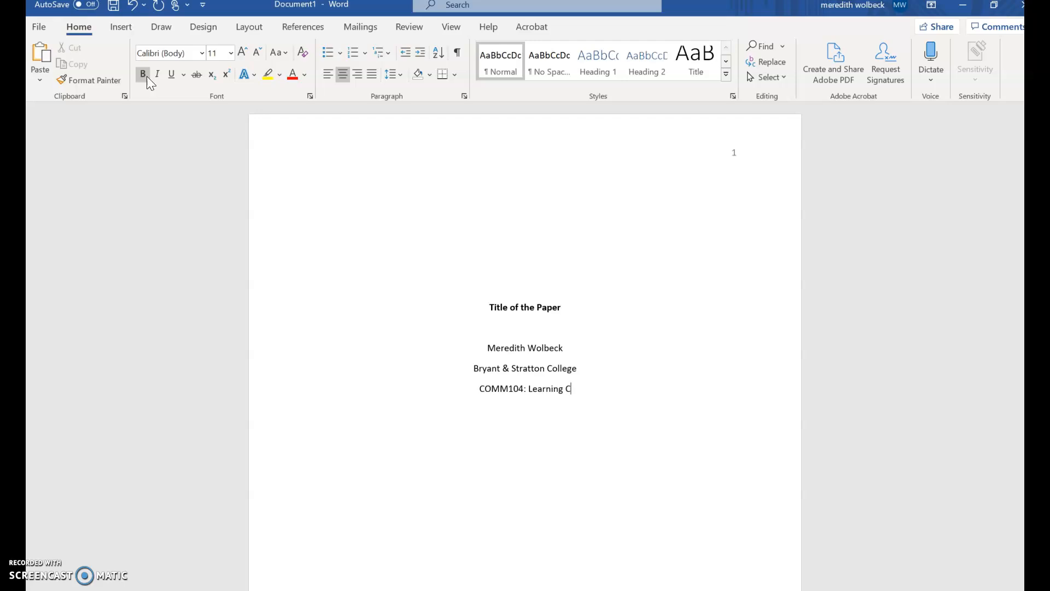
pyautogui.write('ommunities')
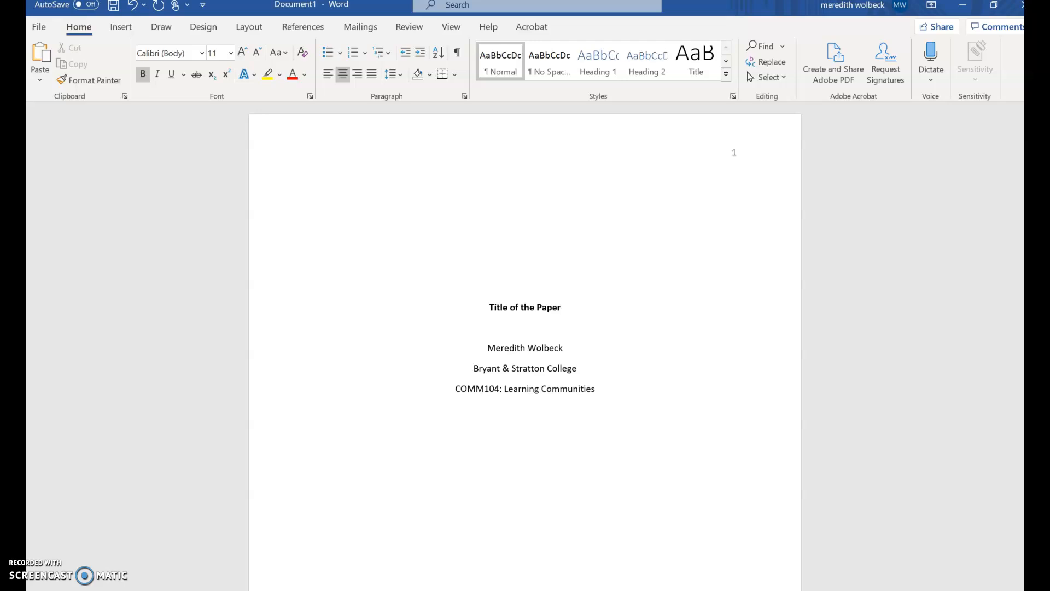
pyautogui.write('February 17, 2021')
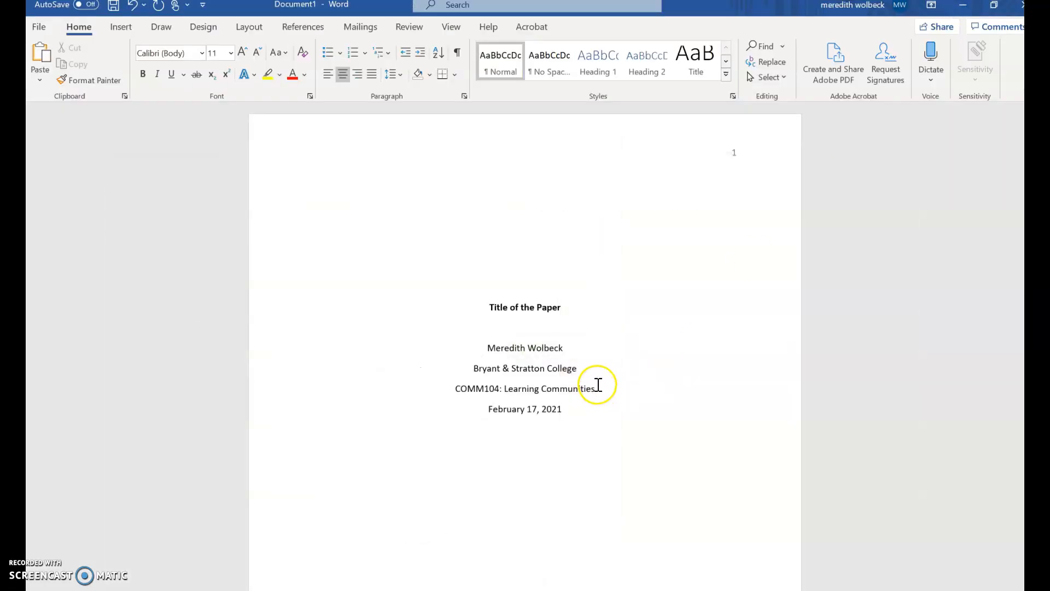
# Add an 'Instructor Wolbeck' line between the course and the February 17, 2021 date
pyautogui.write('Inst')
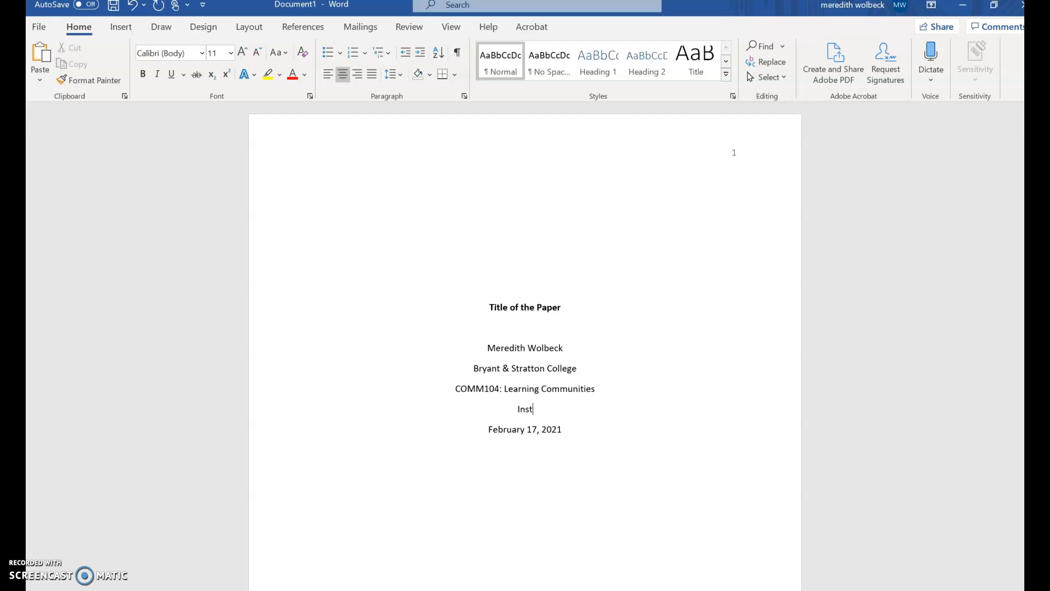
pyautogui.write('ructor Wolbeck')
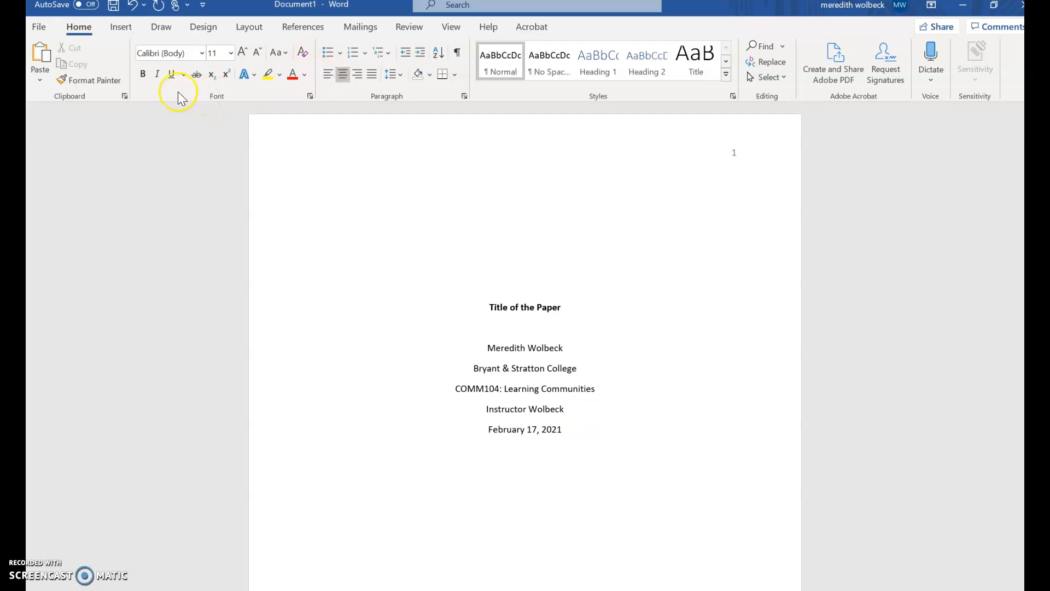
# Insert a page break to start page 2 and left-align its text
pyautogui.click(122, 27)
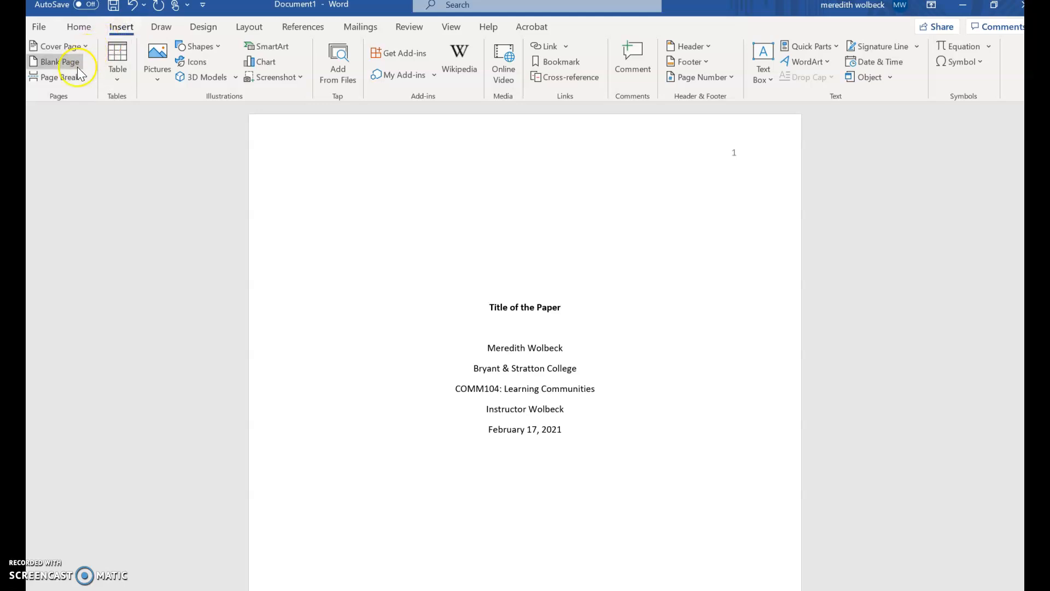
pyautogui.click(60, 62)
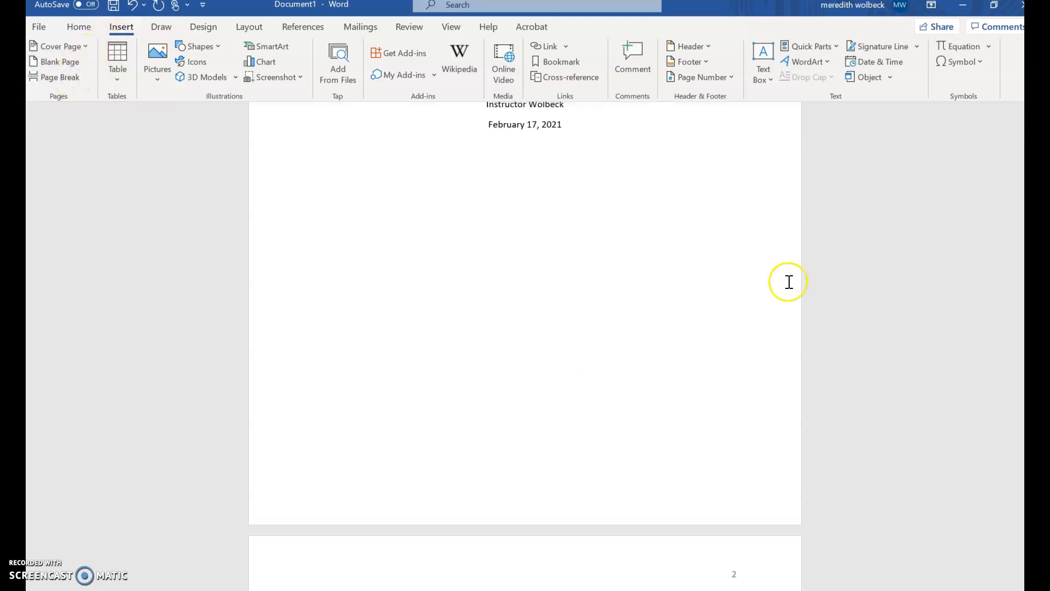
pyautogui.moveTo(544, 213)
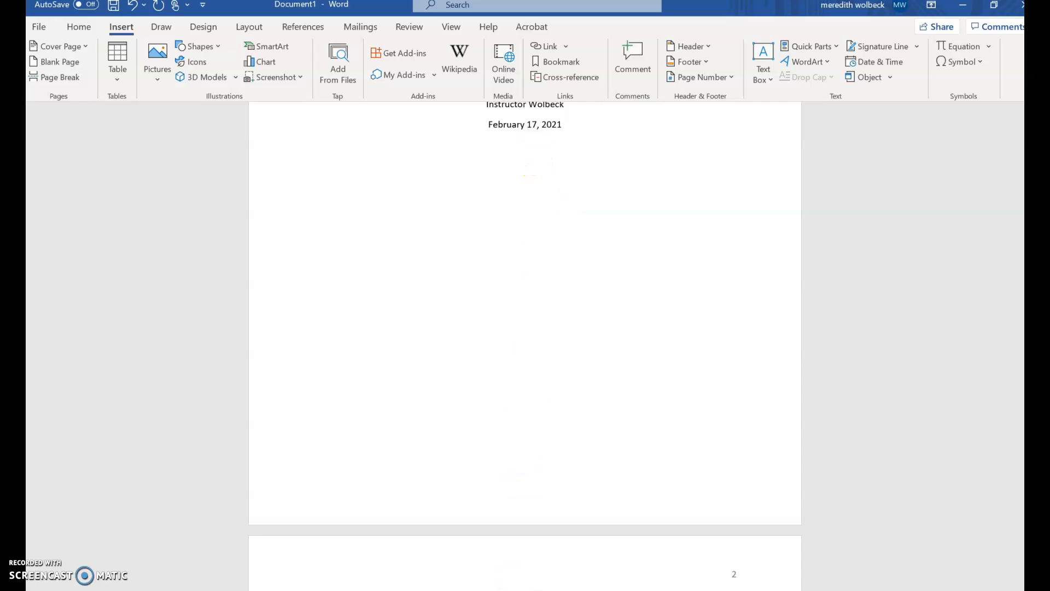
pyautogui.moveTo(420, 427)
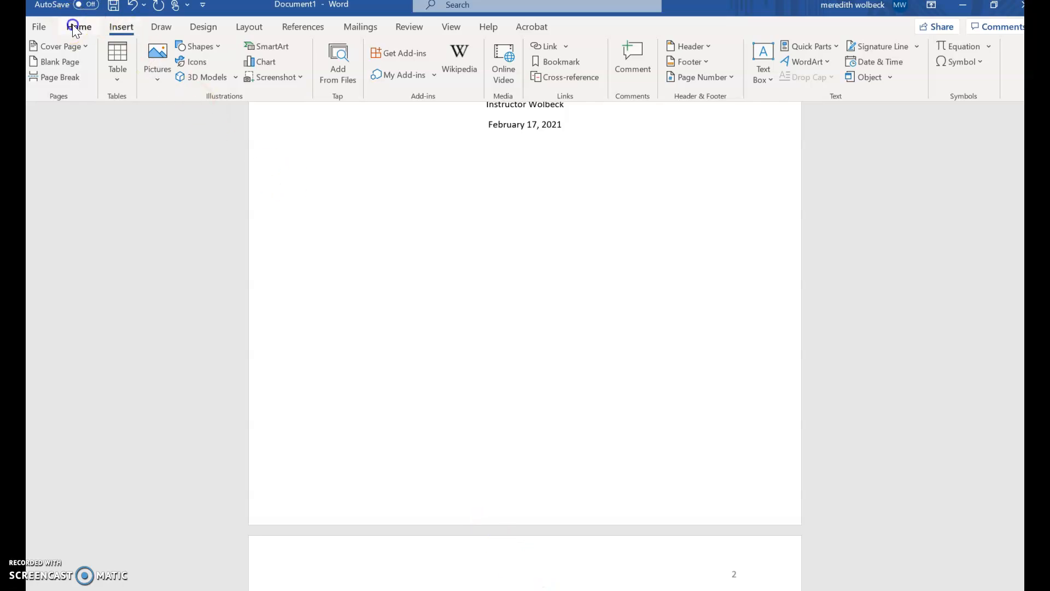
pyautogui.click(78, 26)
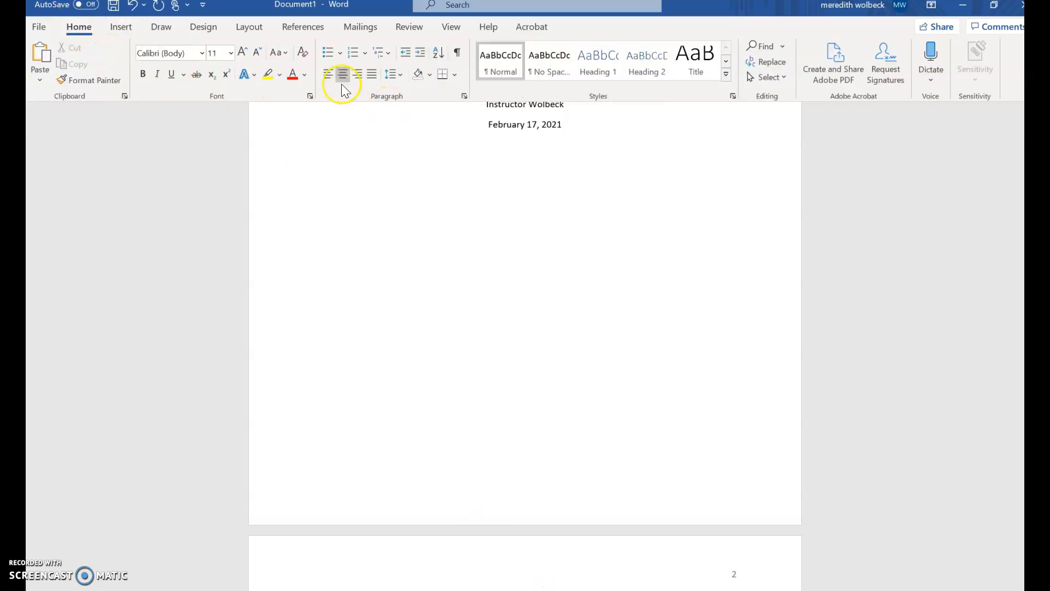
pyautogui.click(328, 74)
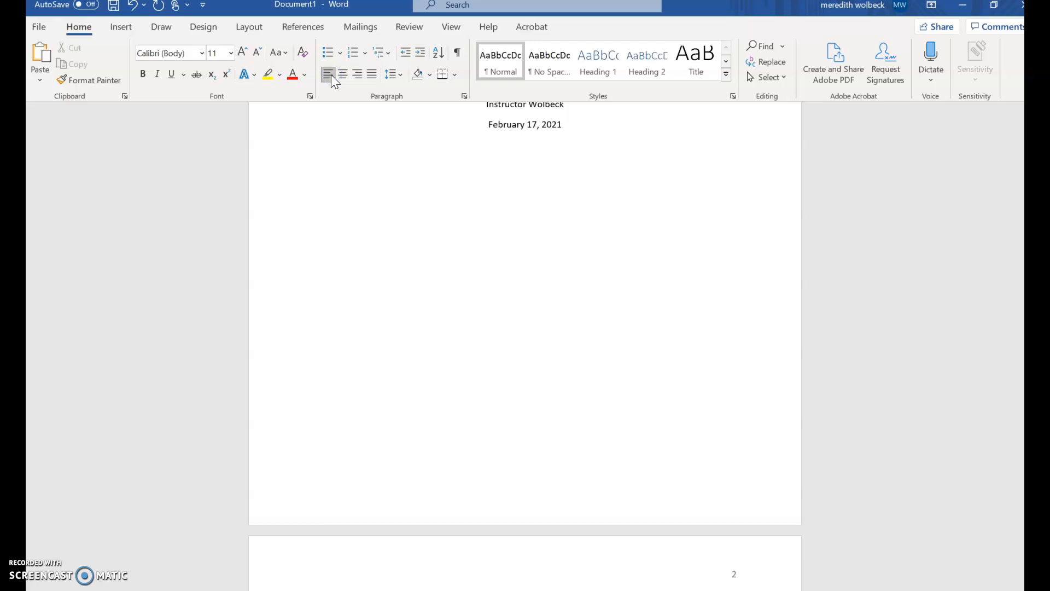